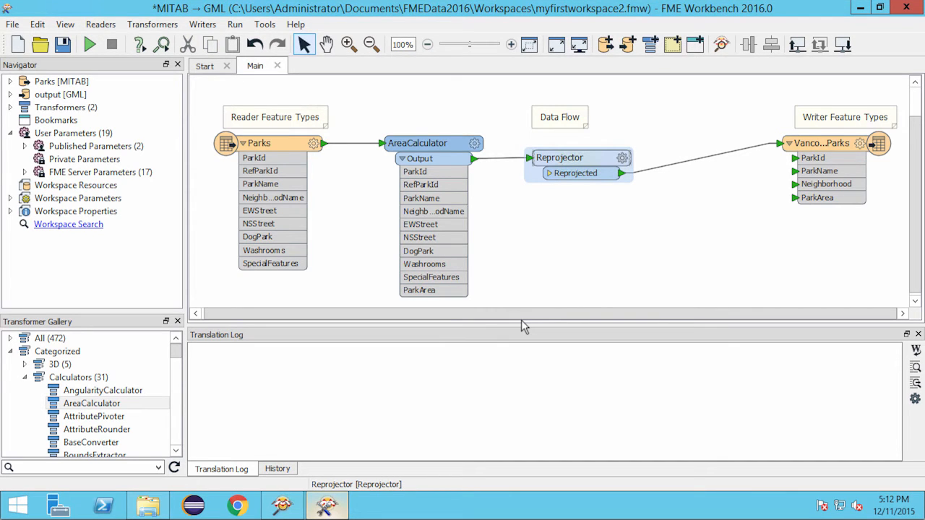
- Run the Parks-to-GML workspace with full inspection, translating 80 features without warnings
left_click(234, 23)
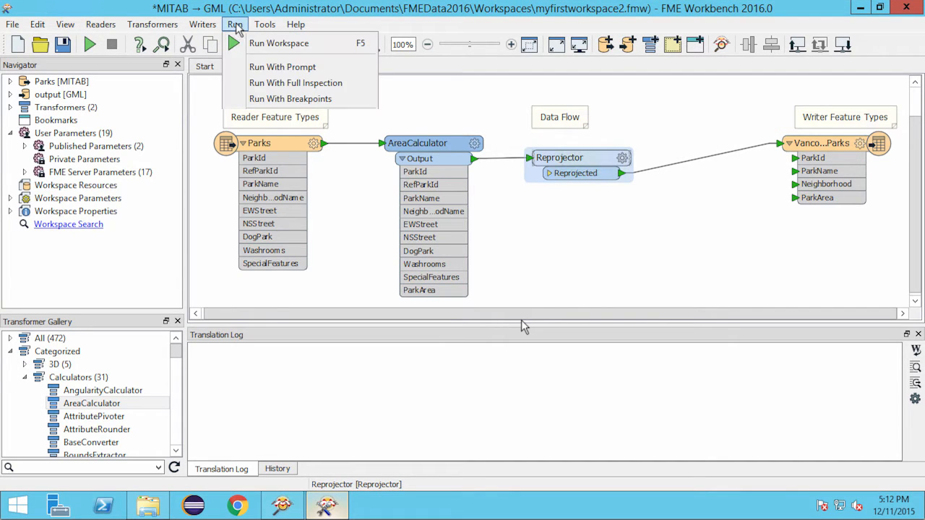
mouse_move(295, 82)
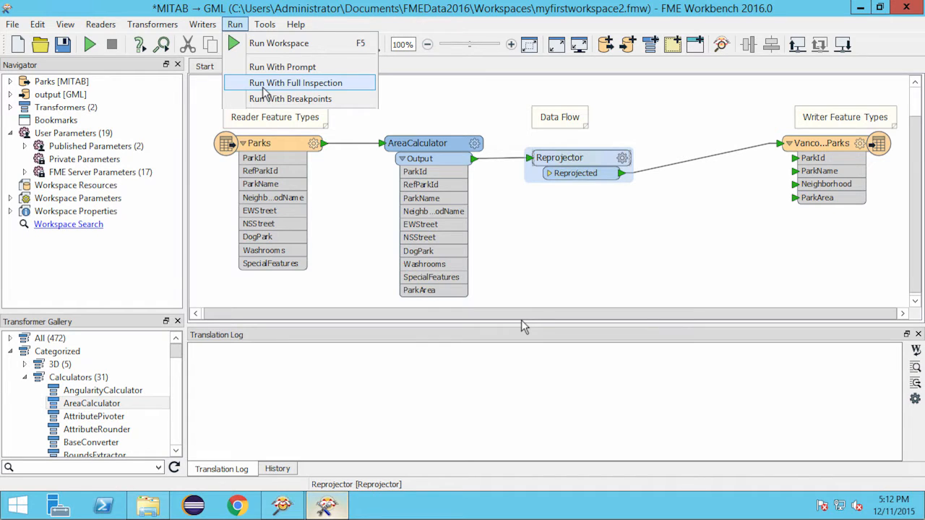
left_click(294, 83)
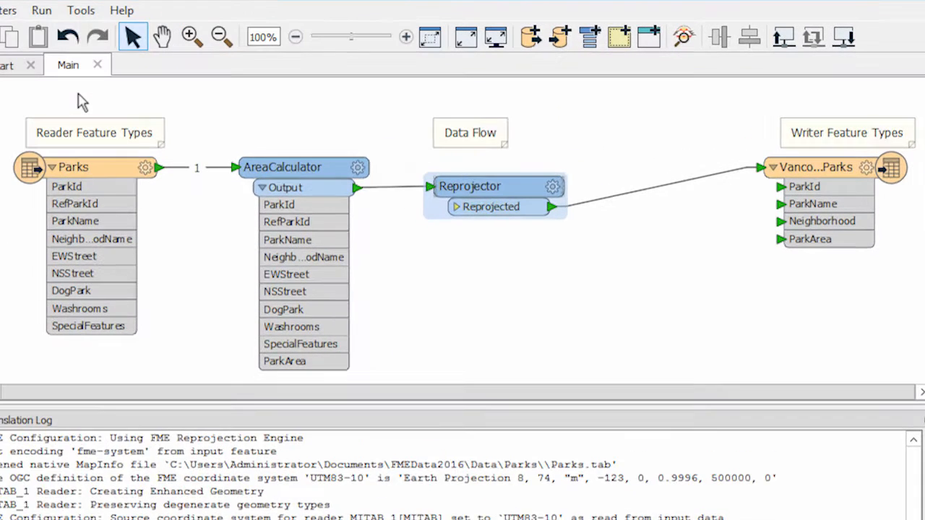
left_click(41, 9)
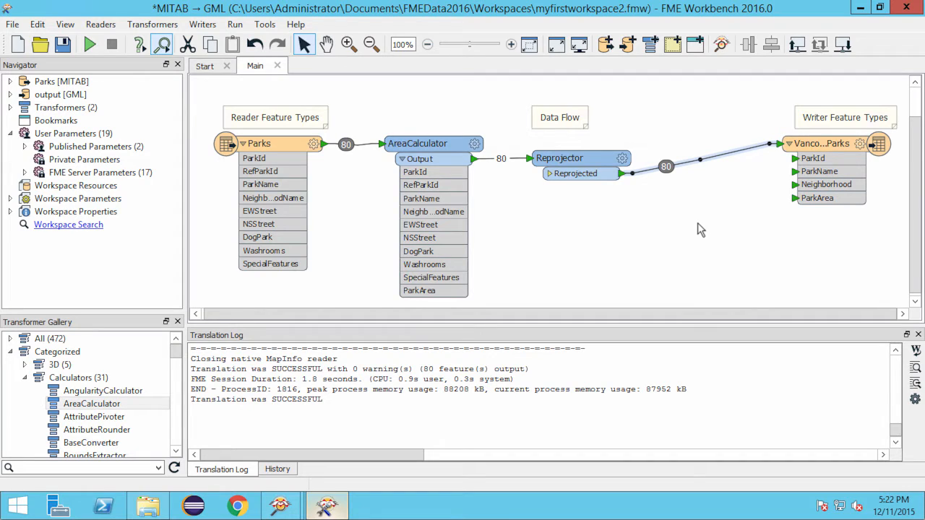
mouse_move(771, 213)
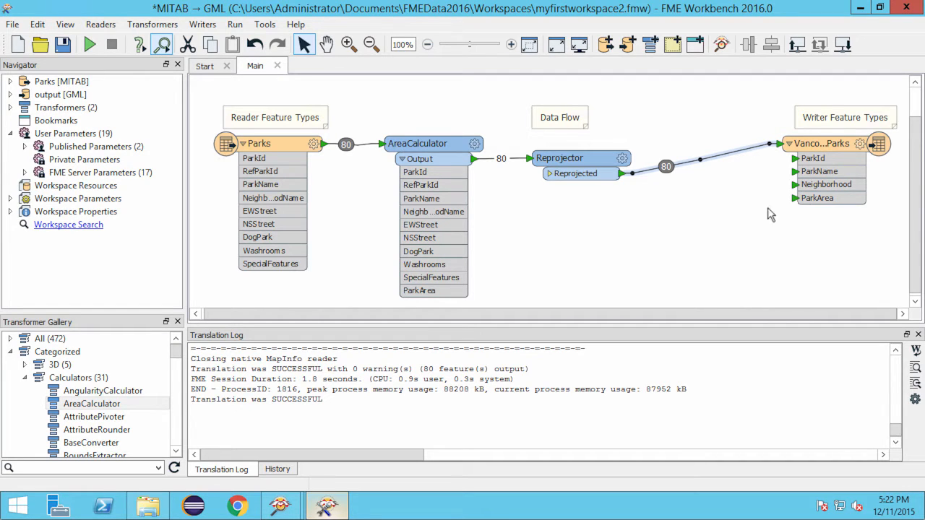
right_click(821, 143)
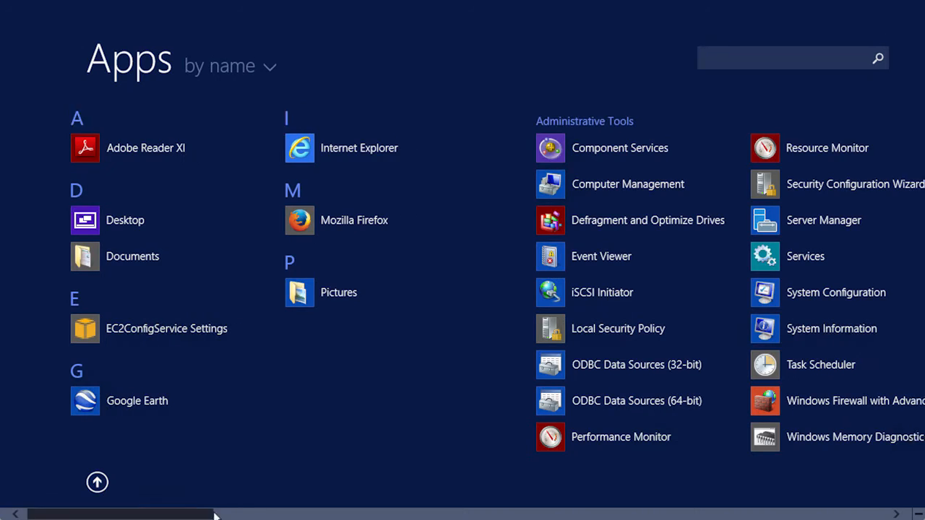
- Scroll the Start screen Apps view to reach FME Data Inspector
scroll("right", 3)
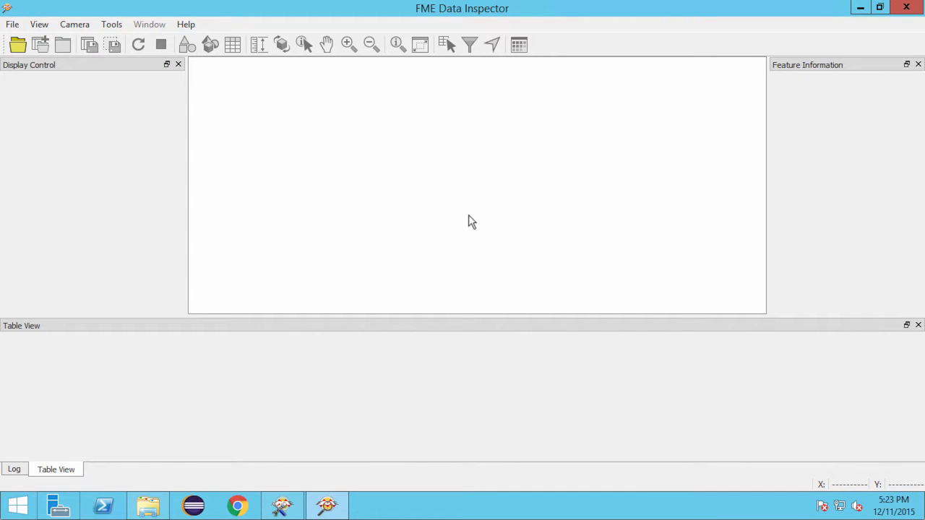
- Begin adding a dataset with the format set to MapInfo TAB
left_click(12, 24)
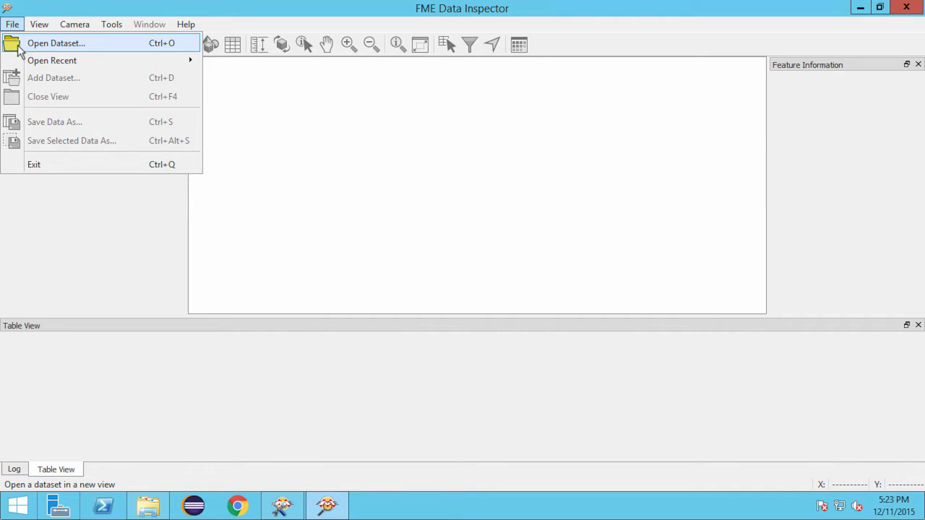
left_click(57, 43)
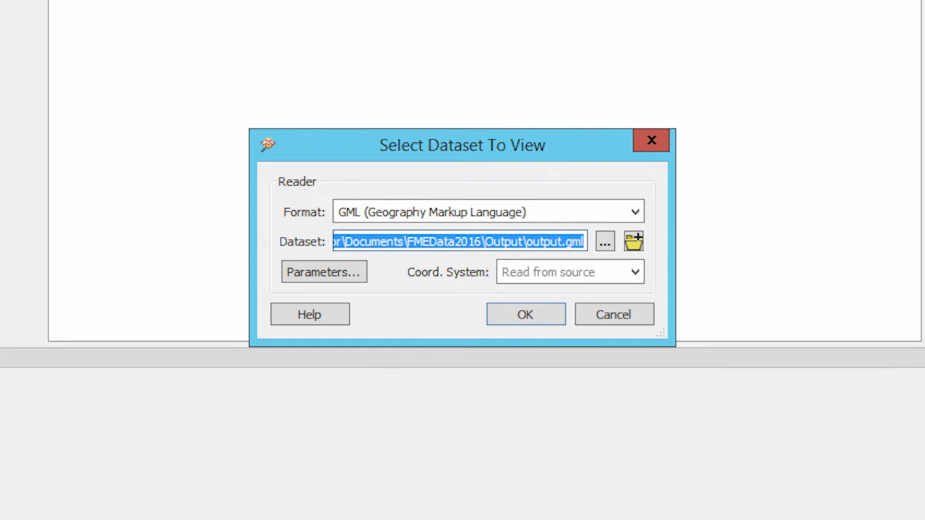
mouse_move(581, 195)
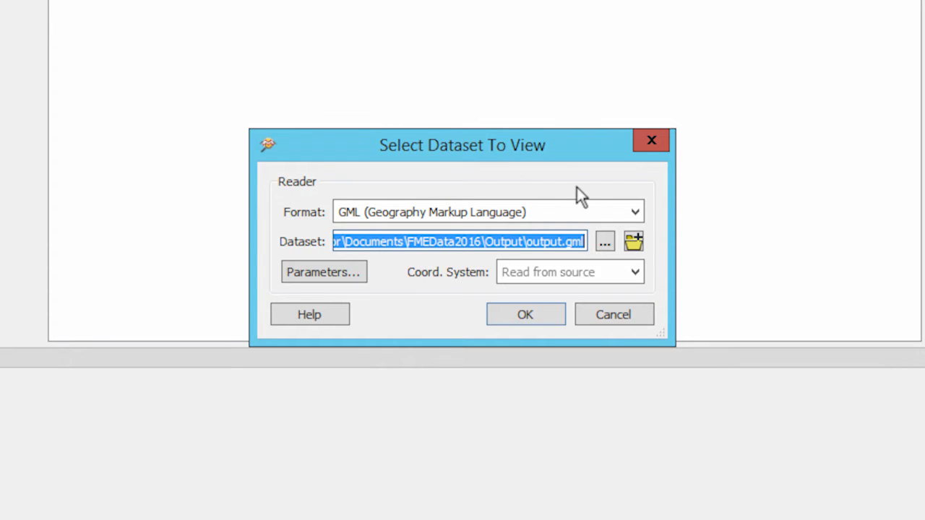
type("map")
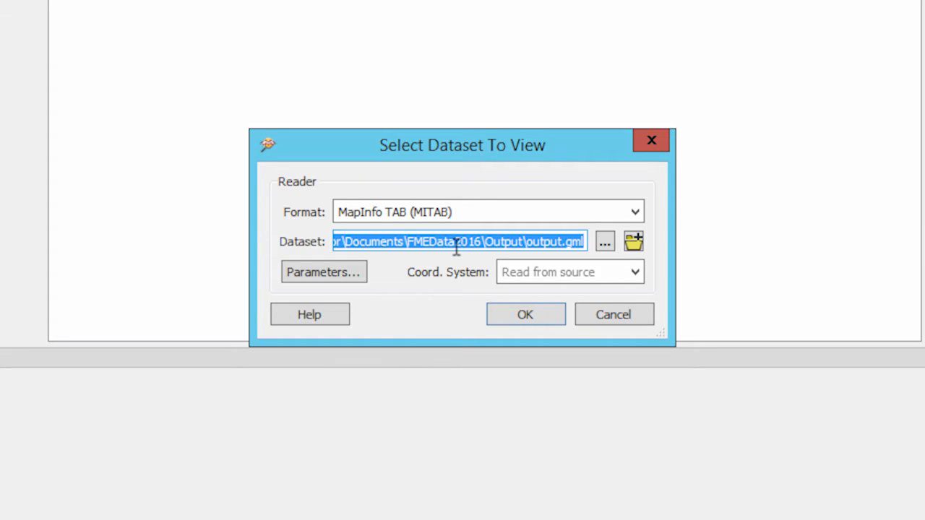
- Browse to Data\Parks\Parks.tab and load its 80 park polygons
left_click(604, 241)
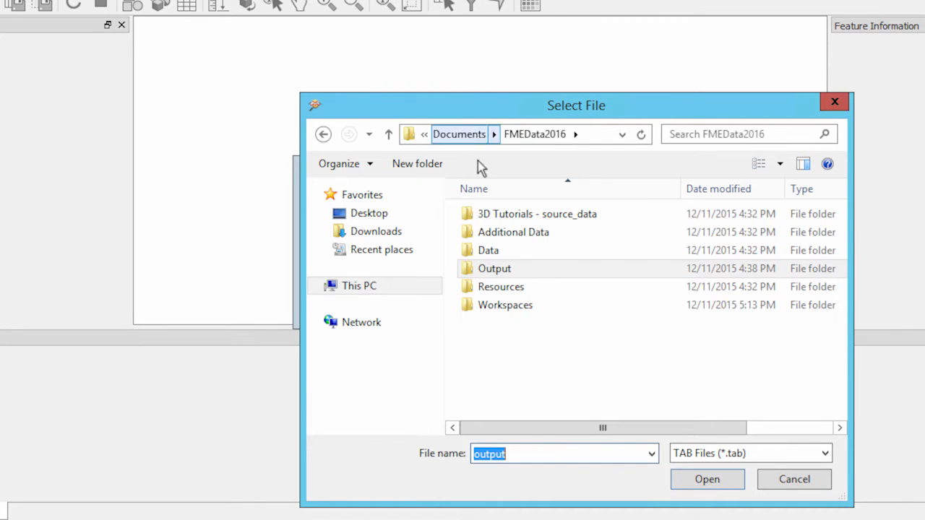
double_click(488, 250)
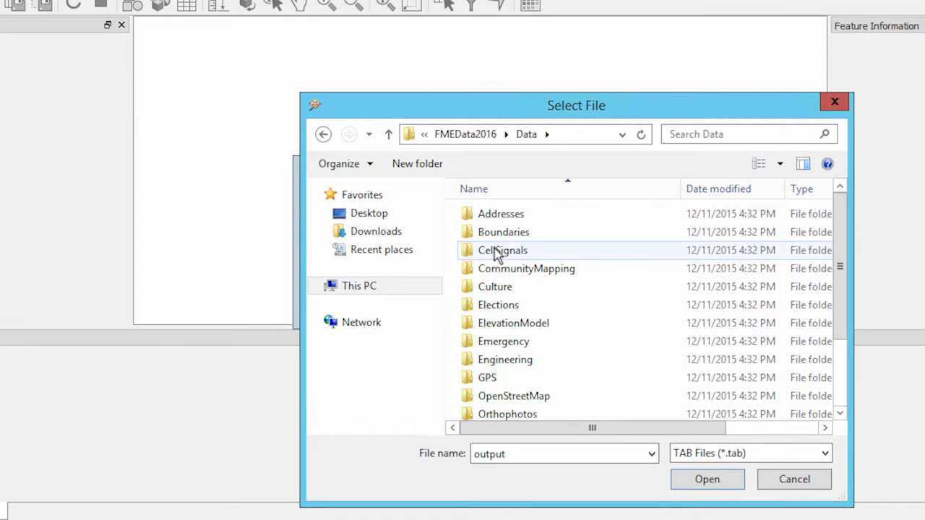
scroll("down", 3)
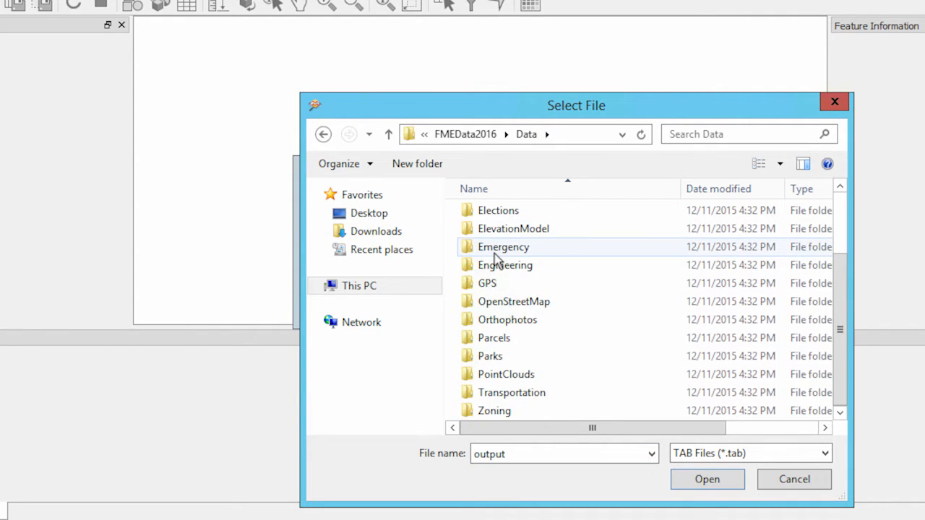
double_click(490, 355)
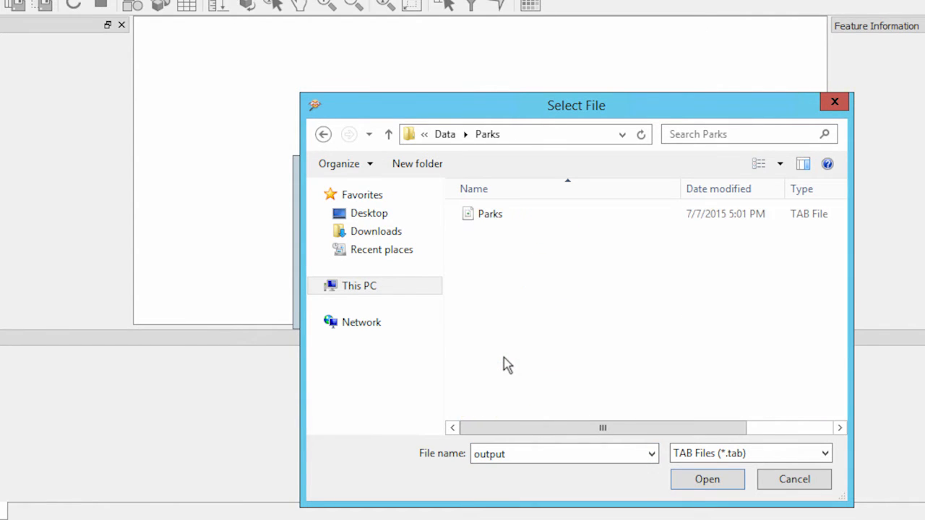
left_click(706, 479)
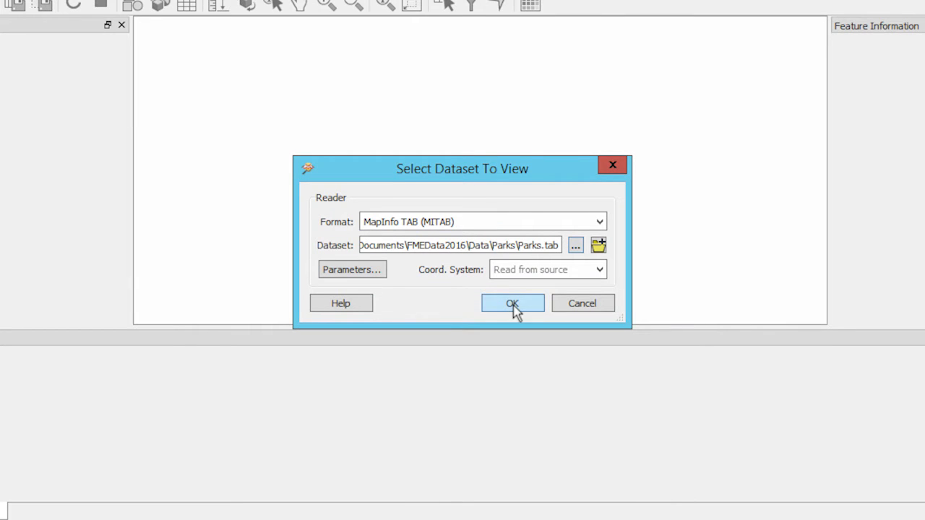
left_click(512, 303)
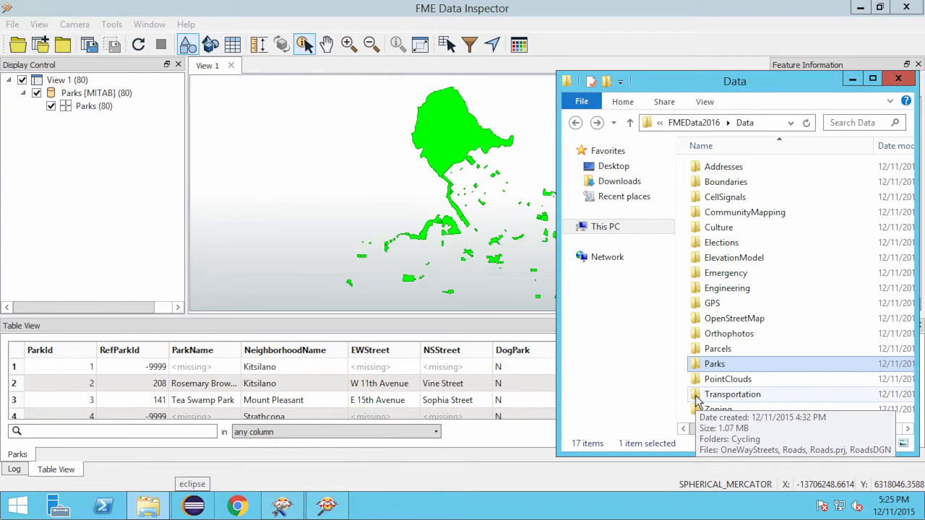
- Add Roads.dwg from the Transportation folder as an AutoCAD DWG layer over the parks
double_click(731, 393)
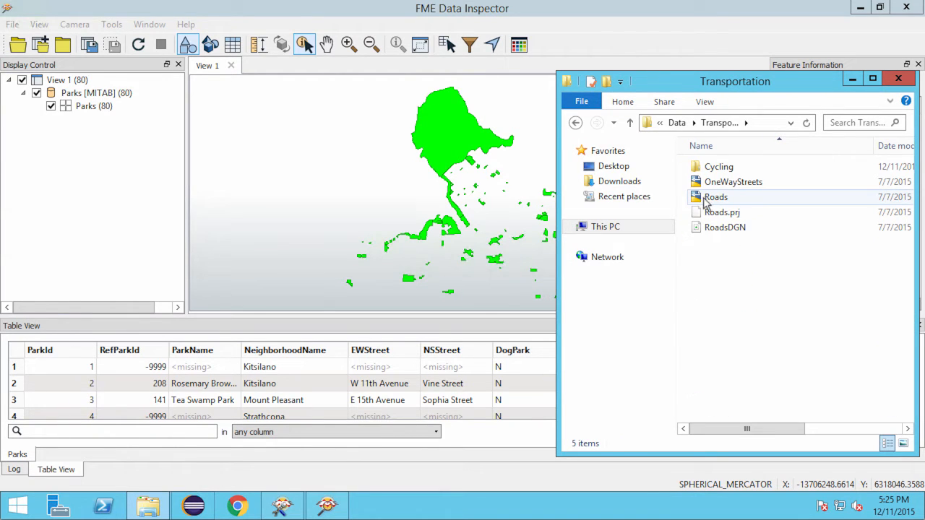
left_click(715, 197)
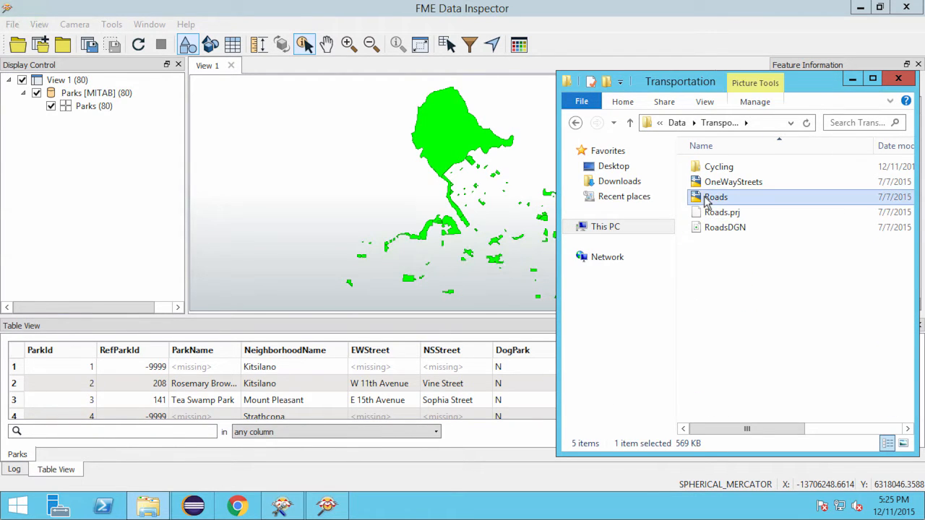
mouse_move(354, 192)
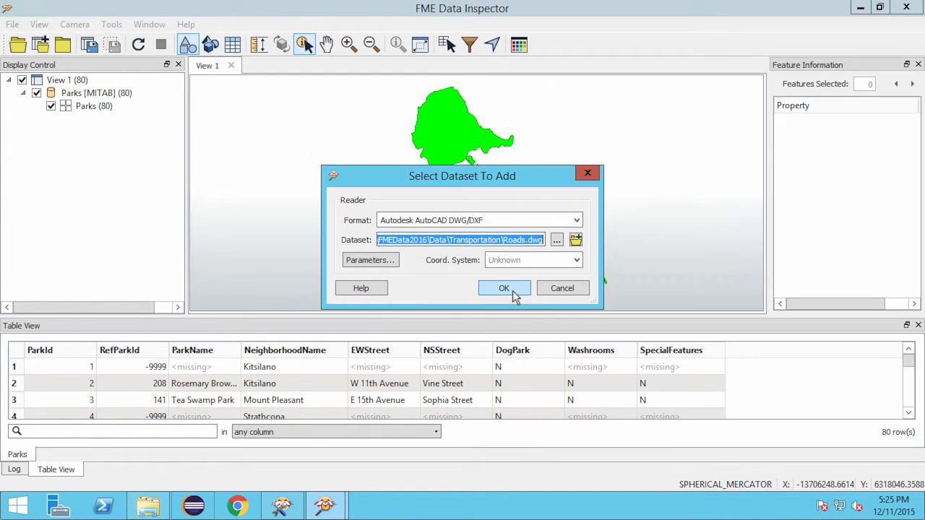
left_click(504, 287)
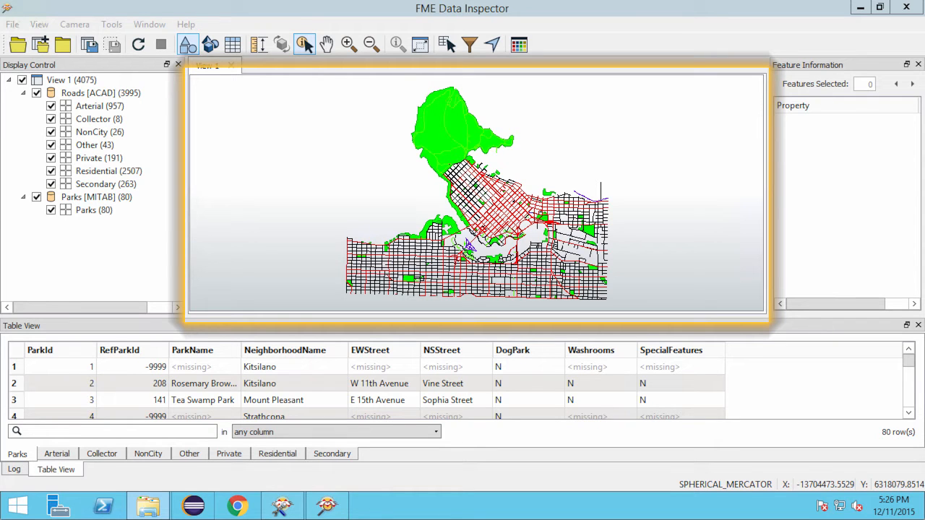
- Zoom into downtown, move Parks [MITAB] above Roads [ACAD] and hide the road categories
left_click(346, 44)
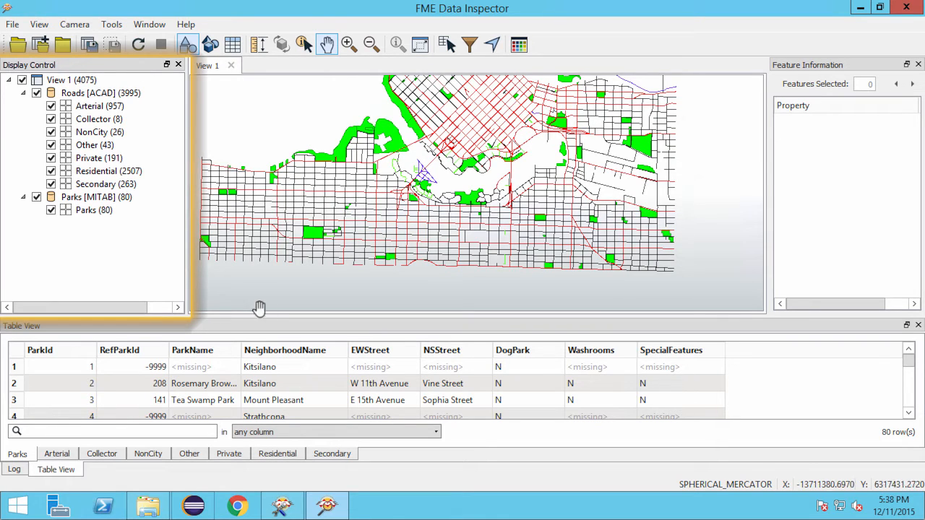
left_click(95, 197)
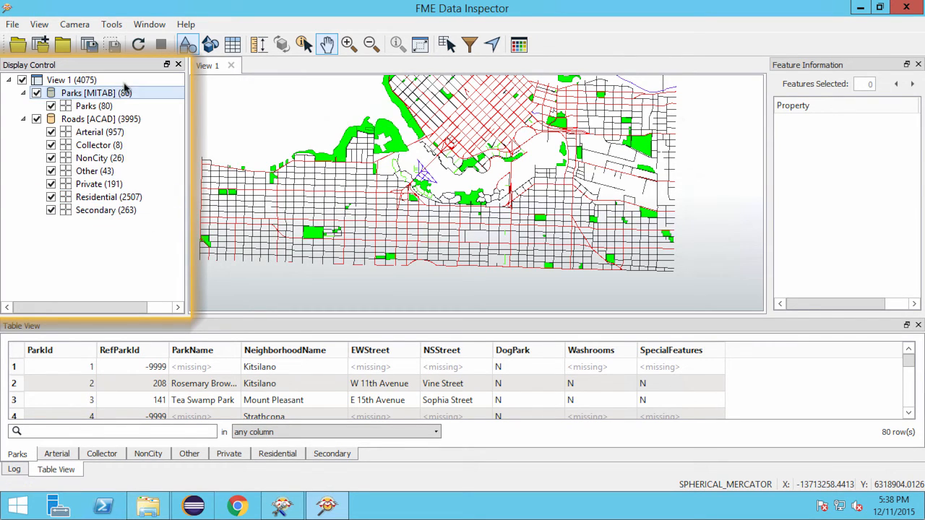
left_click(95, 93)
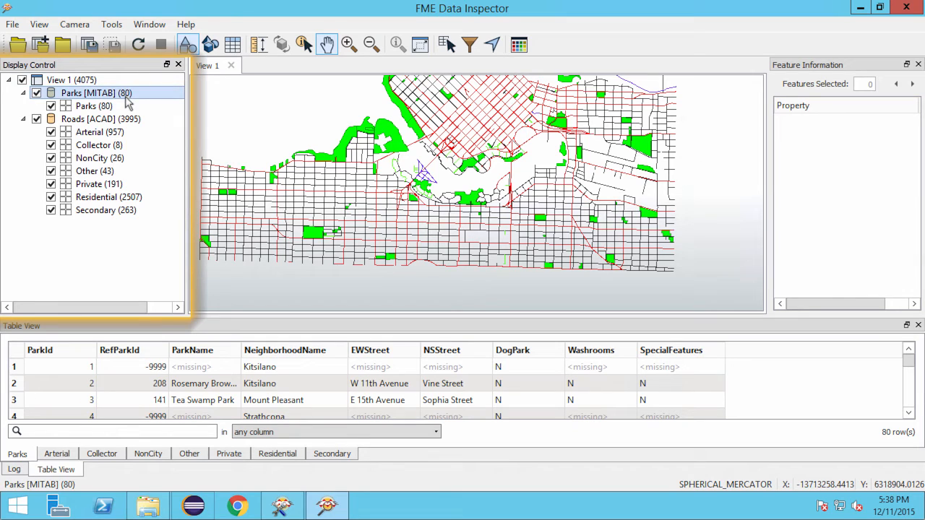
left_click(37, 118)
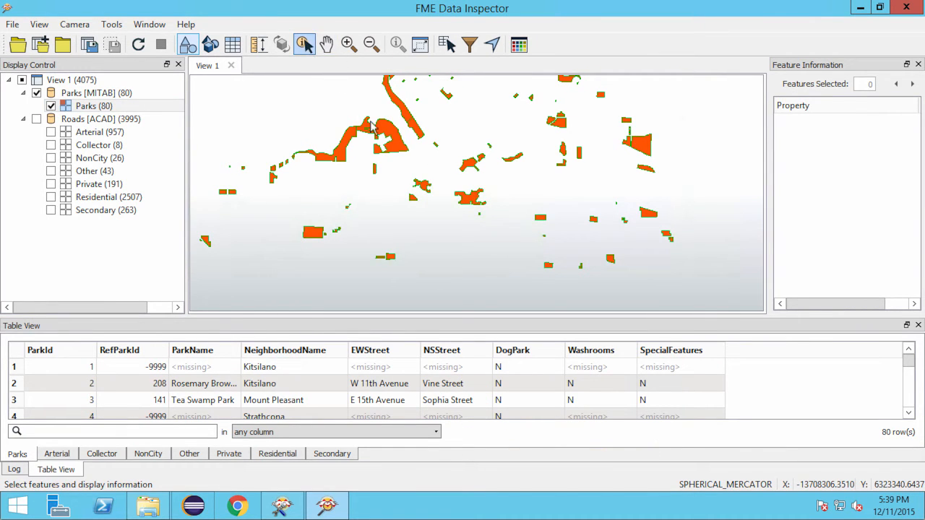
mouse_move(396, 135)
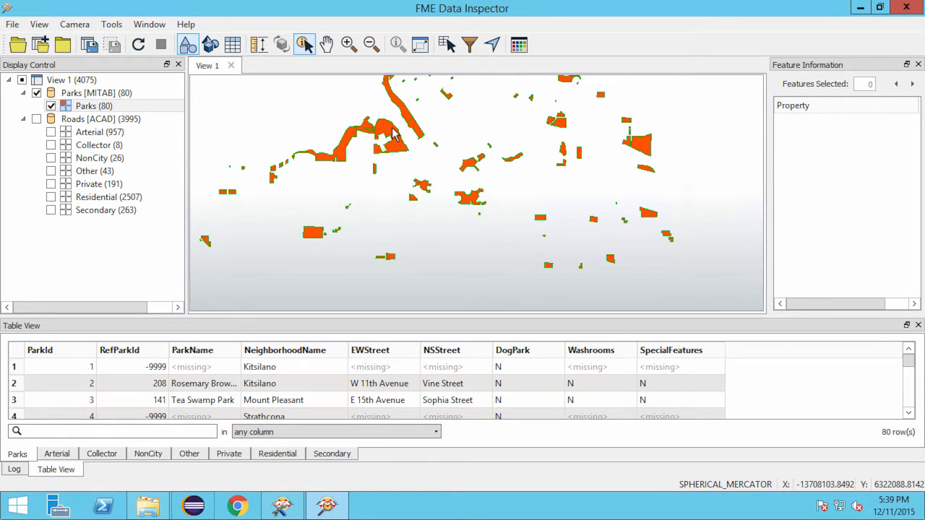
- Select the Vanier Park polygon and view its attributes and IFMEPolygon geometry
left_click(388, 138)
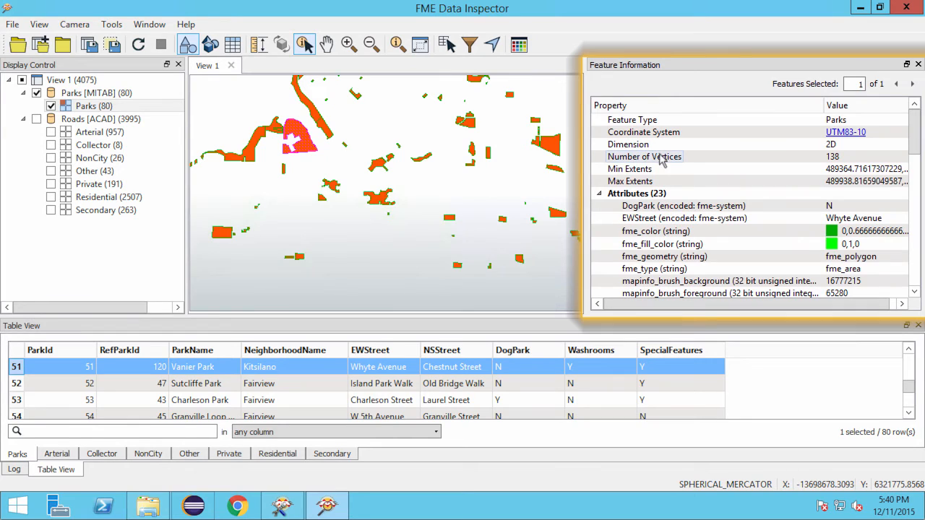
mouse_move(693, 142)
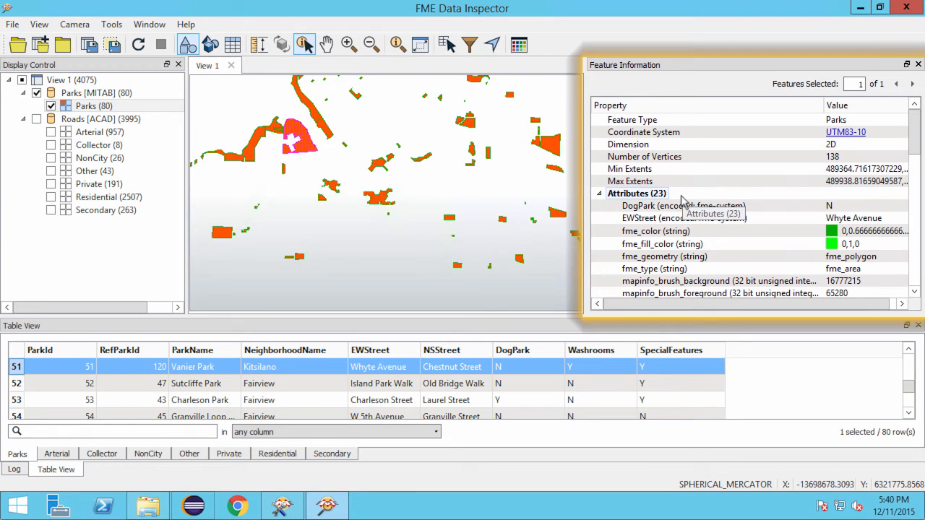
scroll("down", 3)
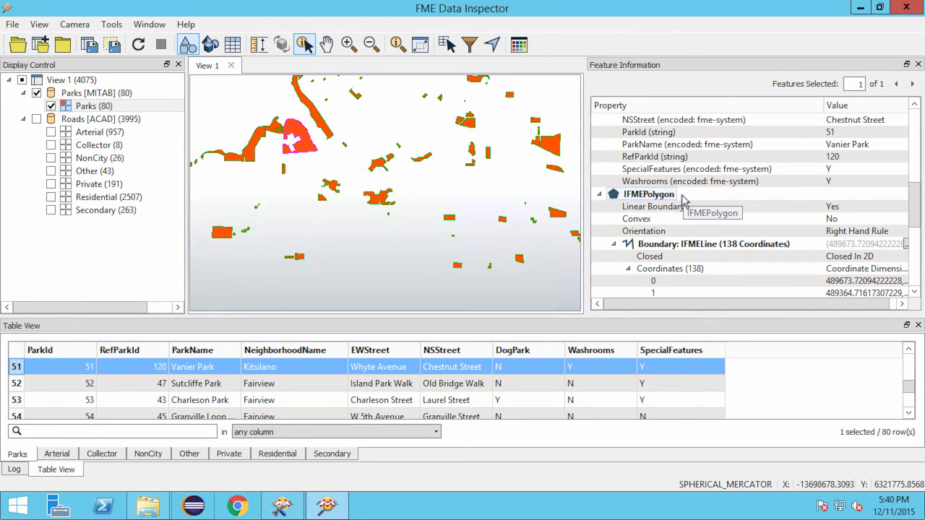
- Switch the Table View to the Other and Secondary road categories, showing 7 rows with no schema
scroll("down", 3)
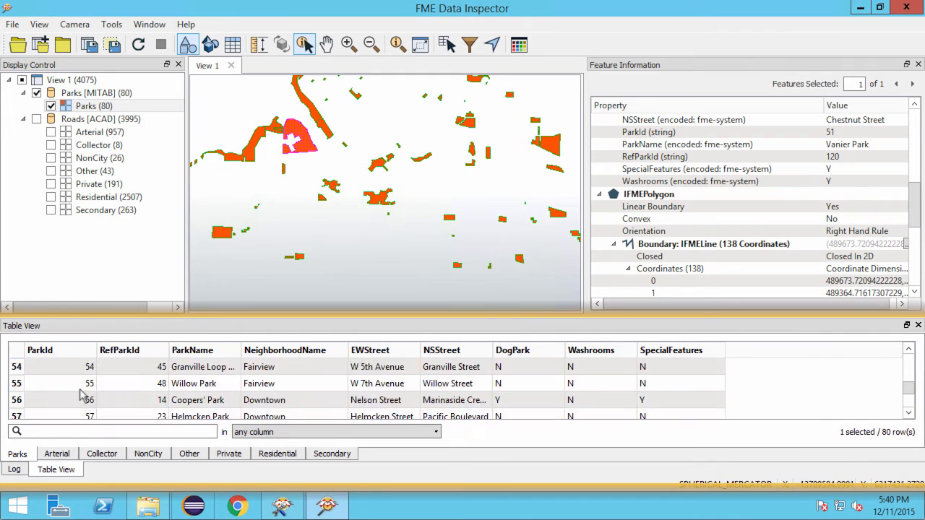
scroll("down", 3)
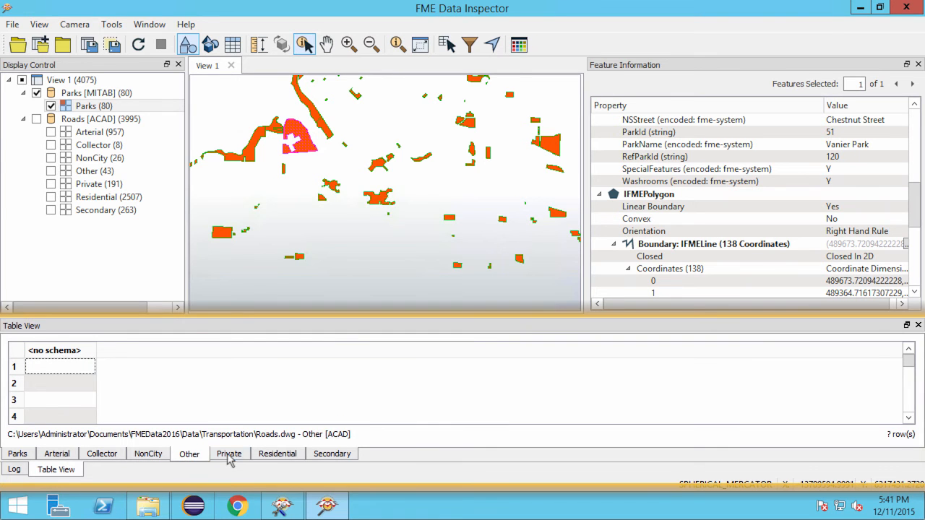
left_click(332, 454)
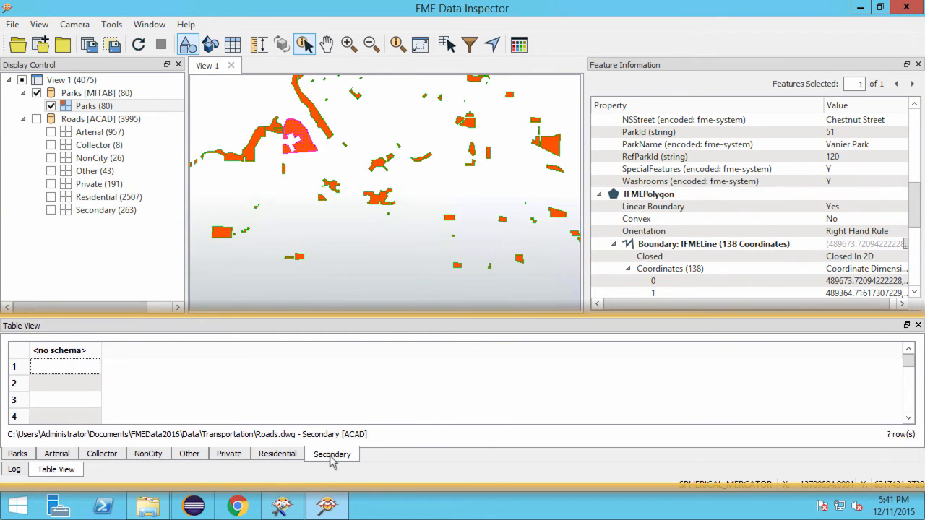